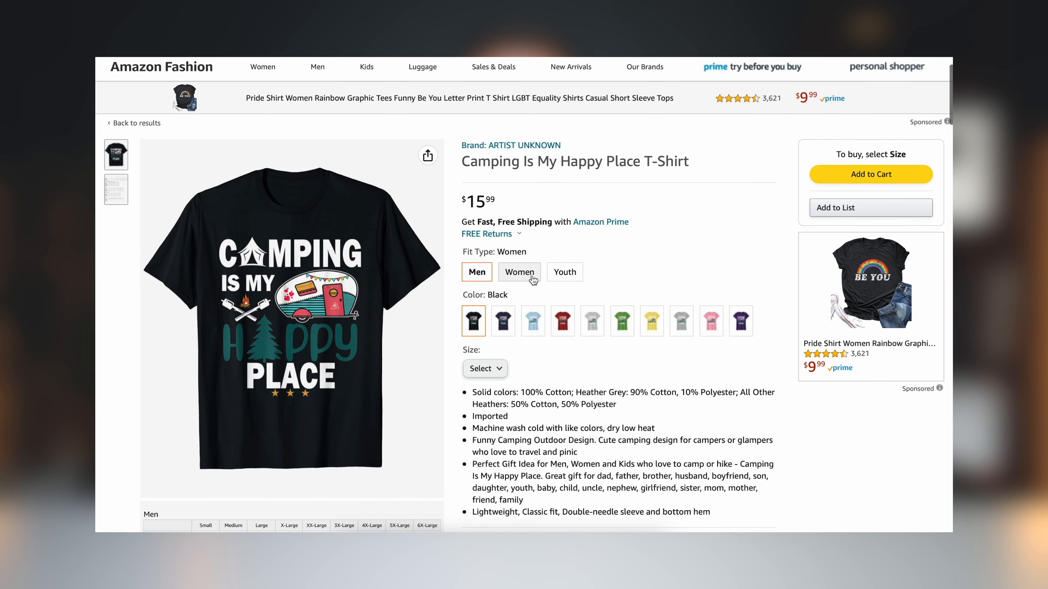
# Step: Show the Camping Is My Happy Place T-Shirt in the Baby Blue colour
pyautogui.click(533, 321)
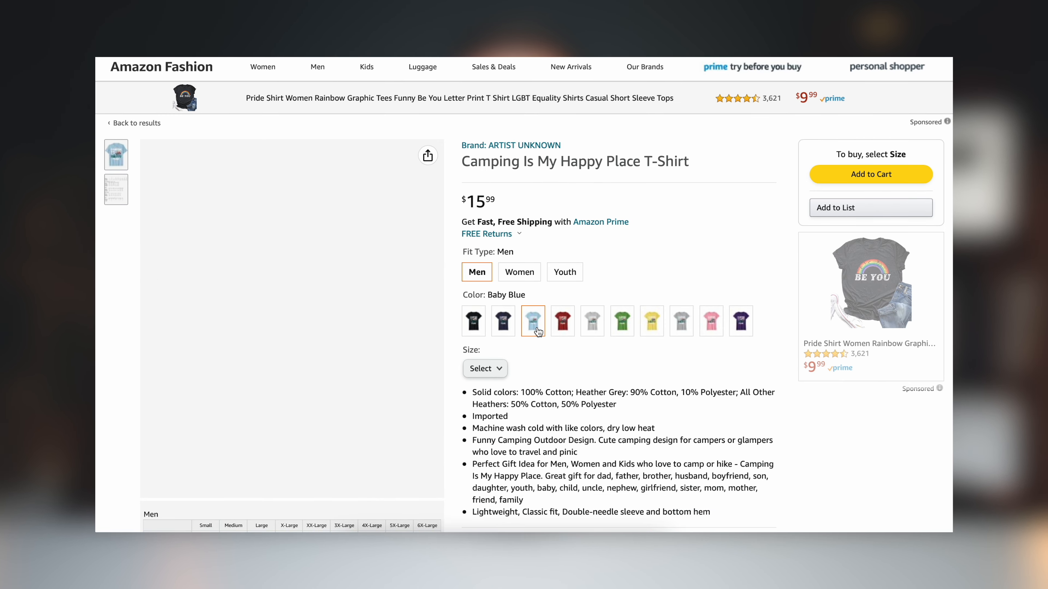
pyautogui.click(485, 369)
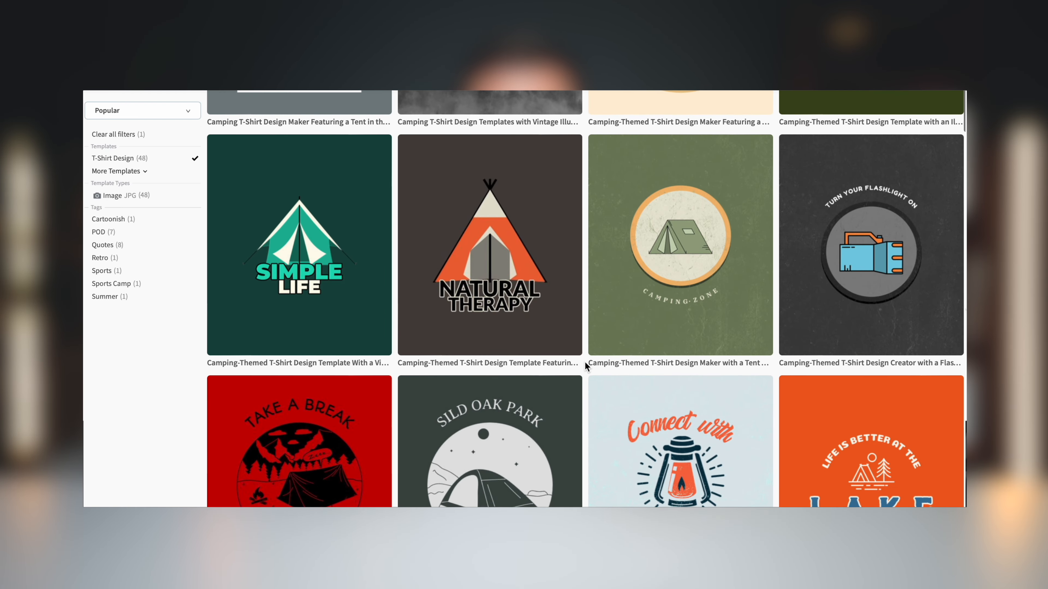
# Step: Scroll through the camping and Halloween print template results on the marketplace
pyautogui.scroll(-3)
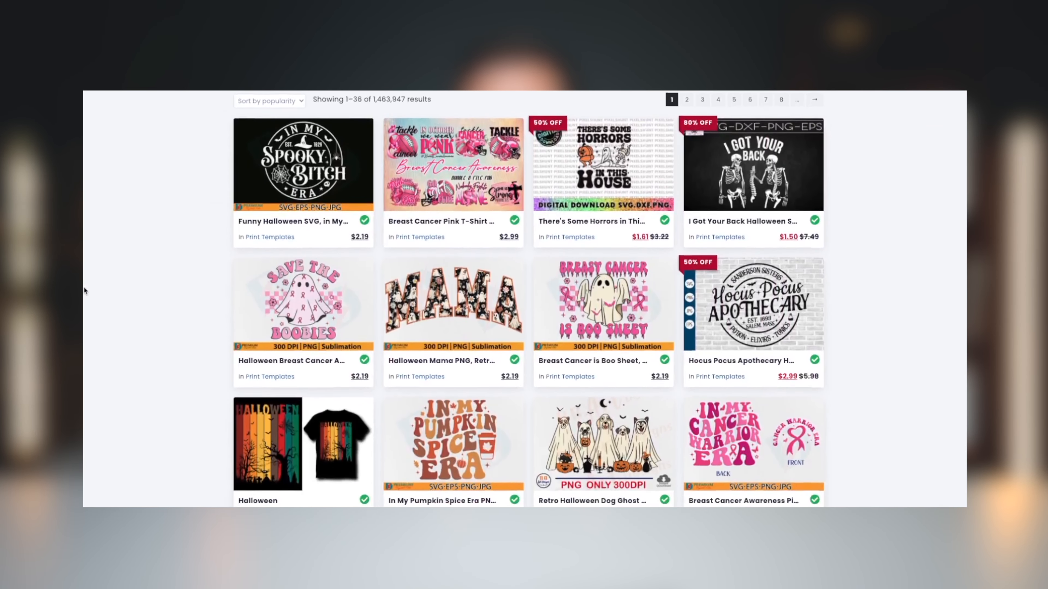
pyautogui.scroll(-3)
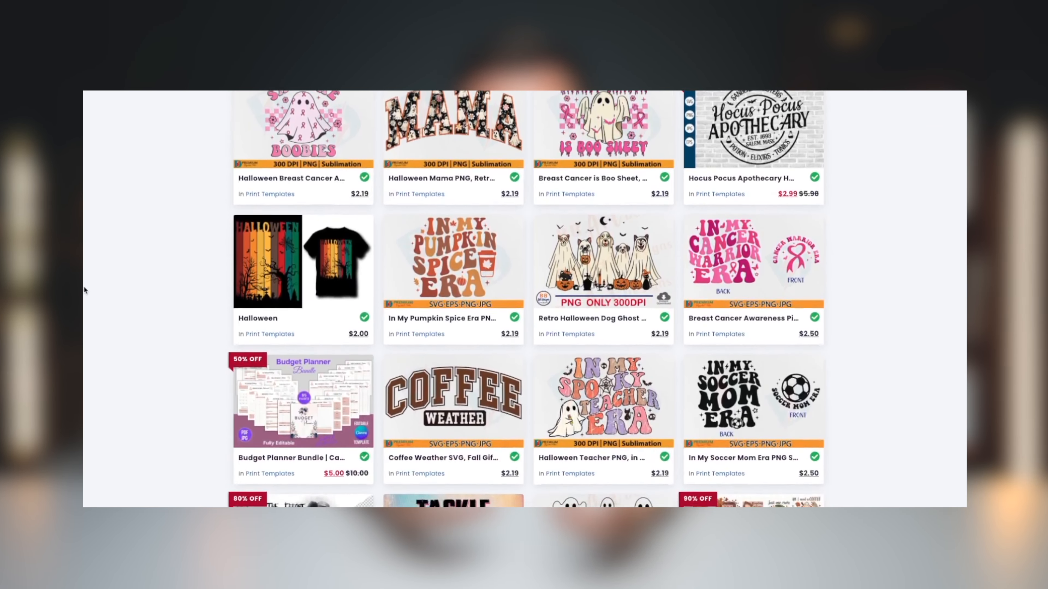
pyautogui.scroll(-3)
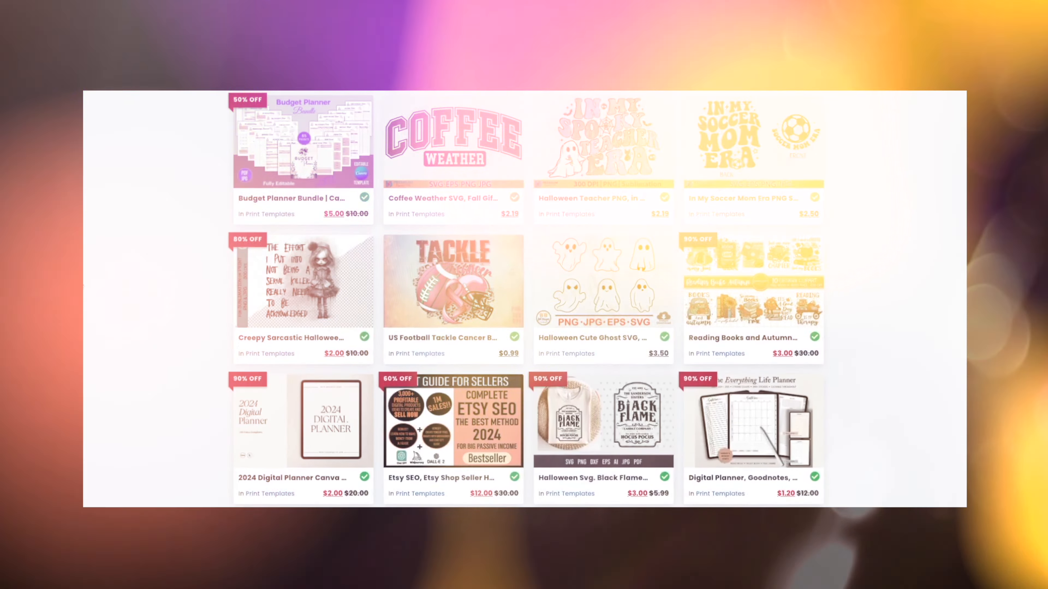